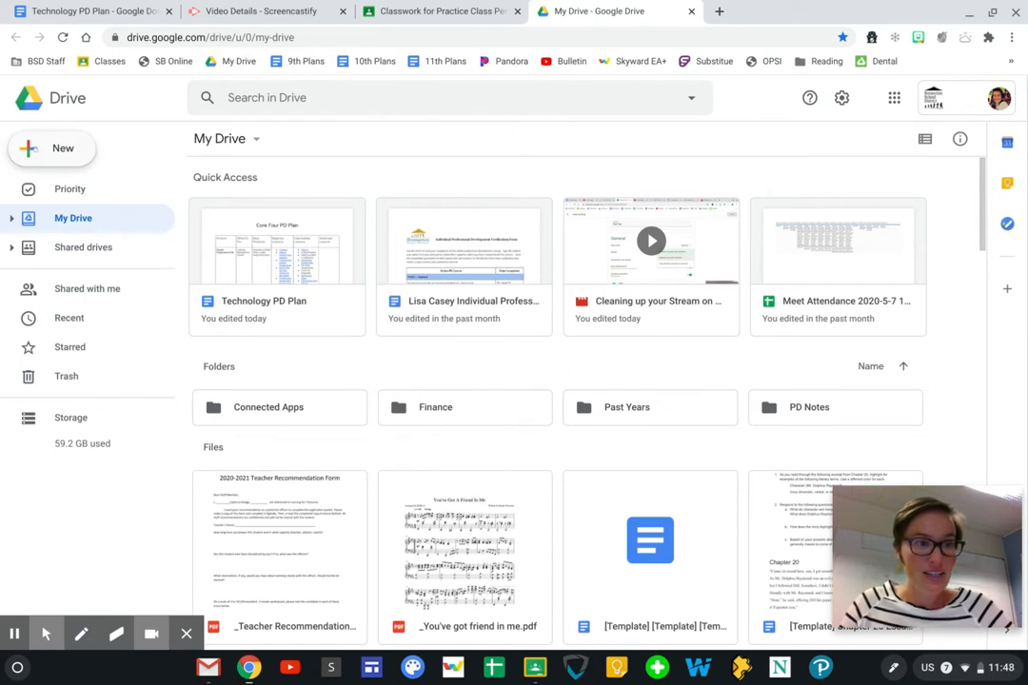
- Show Drive's New menu with the More file types, revealing Google Forms' Blank form and template choices
left_click(53, 149)
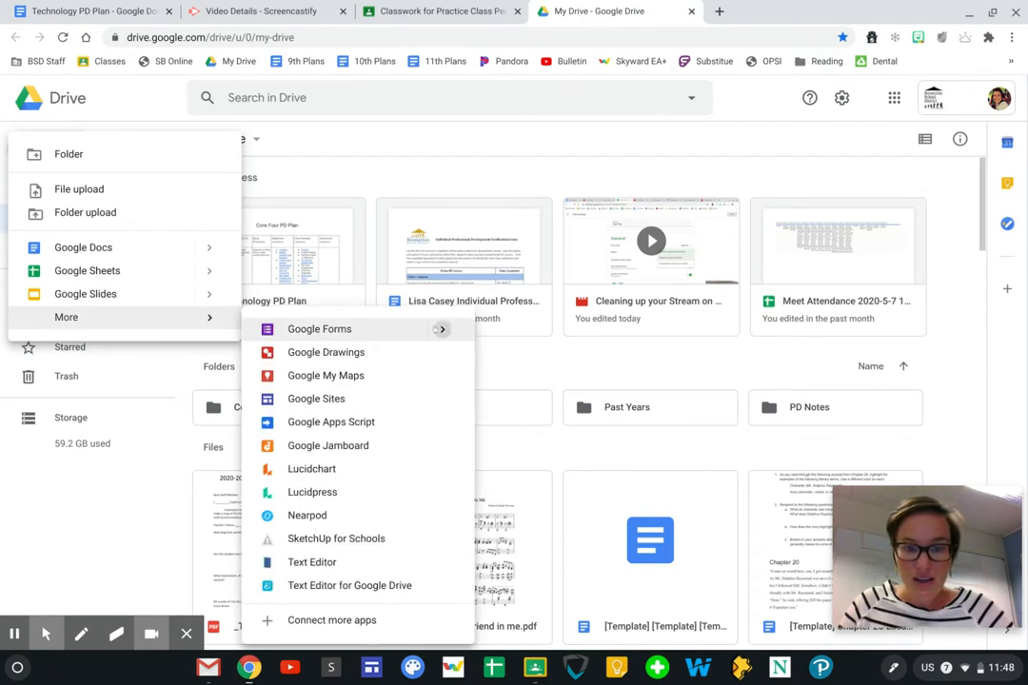
left_click(320, 327)
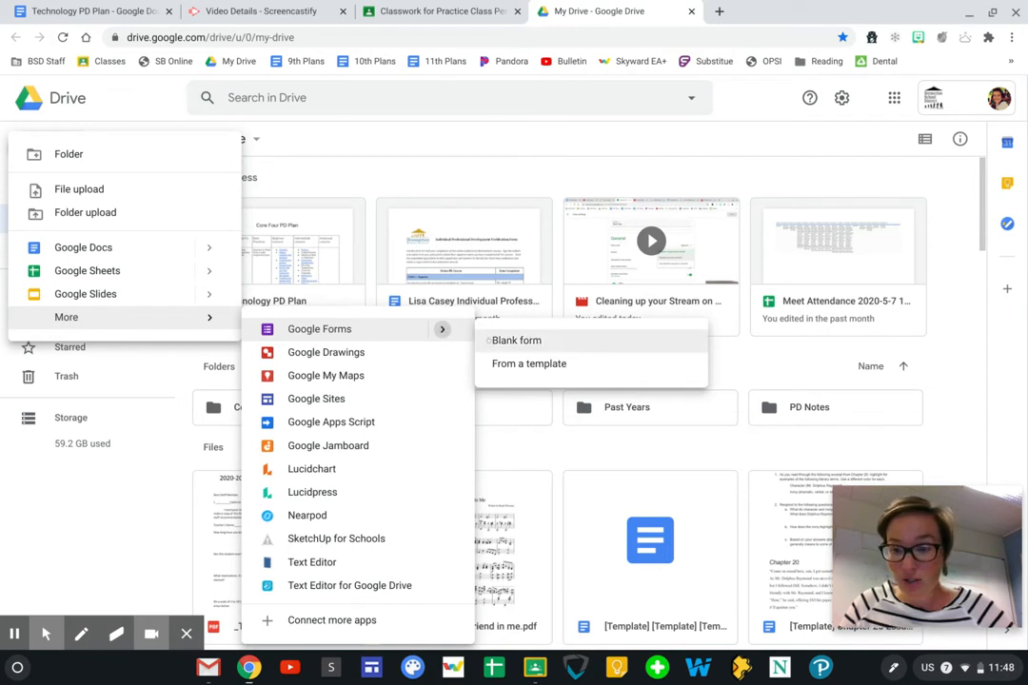
mouse_move(529, 364)
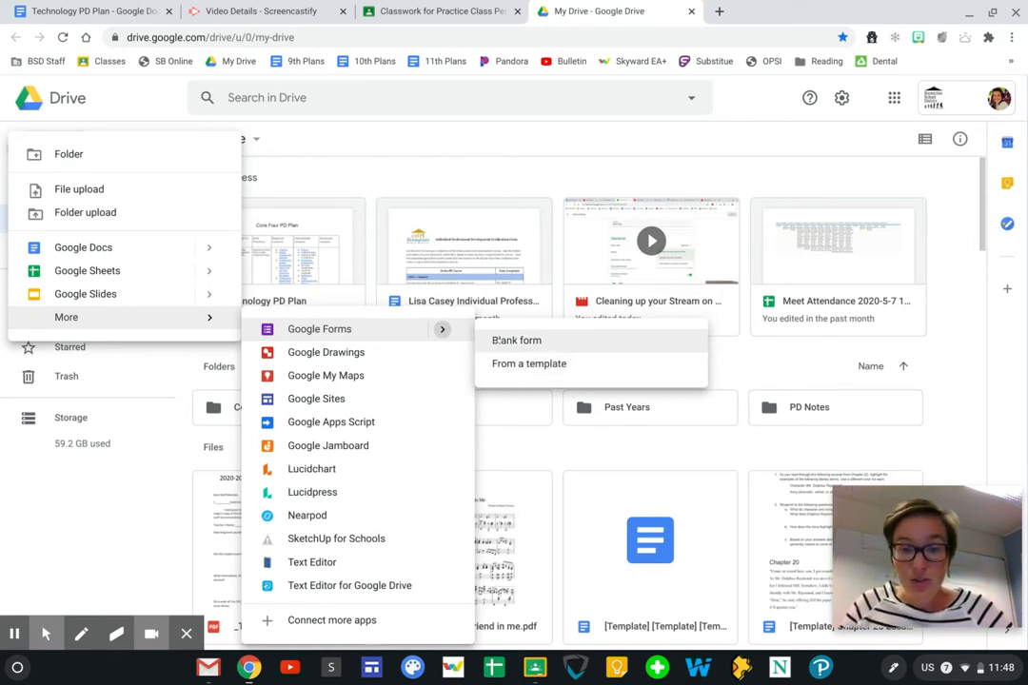
- Create a blank form and title it 'Practice Form'
left_click(516, 339)
type("r")
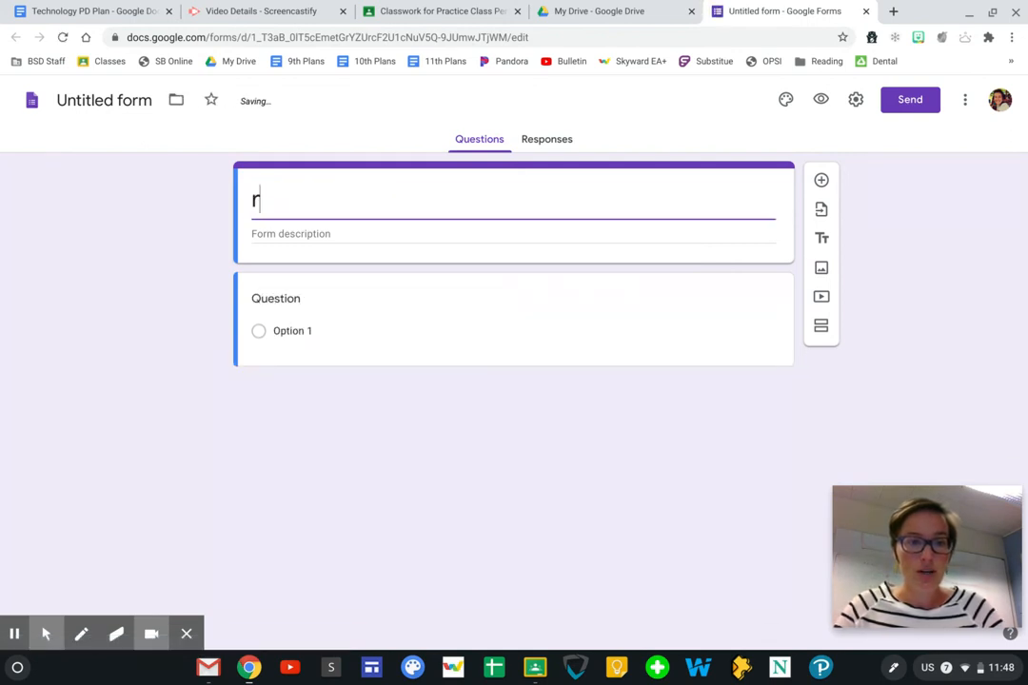
type("Practice F")
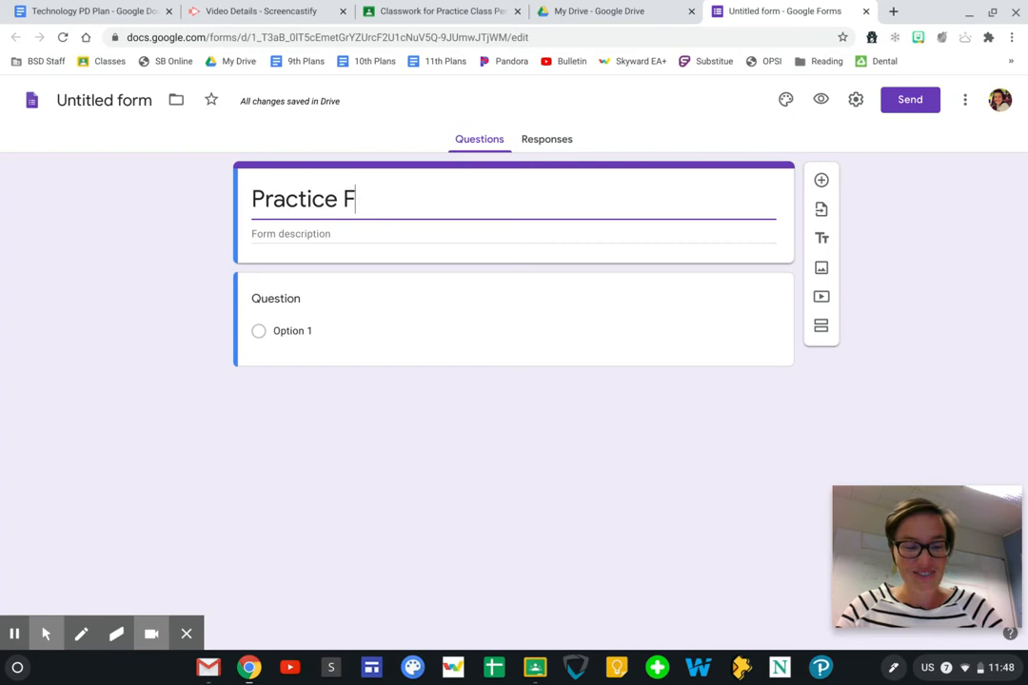
type("orm")
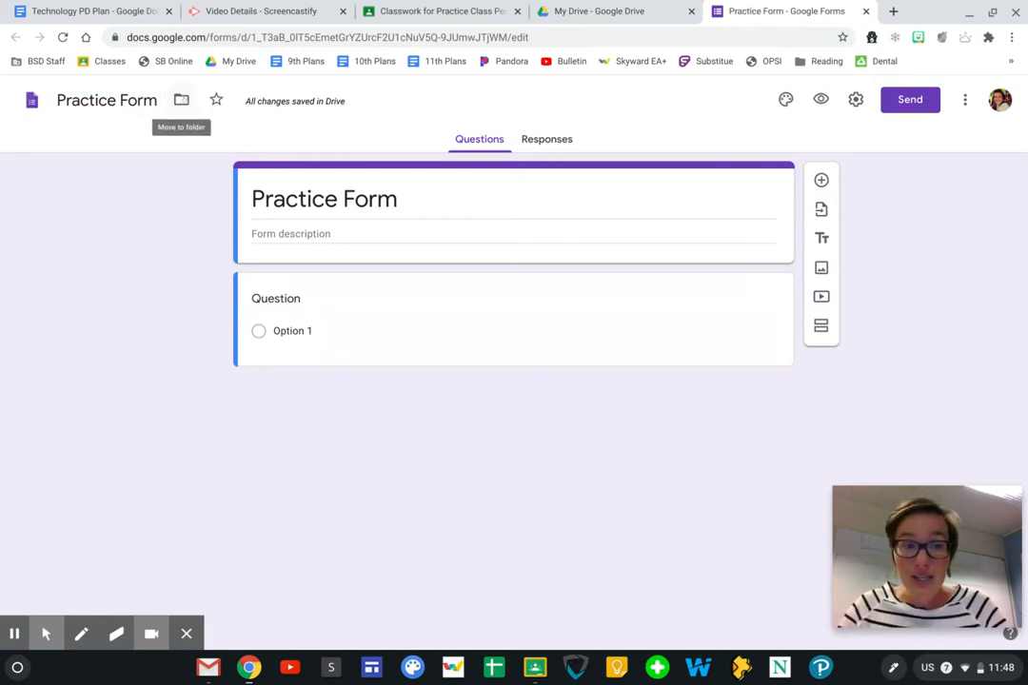
- Start adding collaborators to Practice Form from the form's More options
left_click(181, 99)
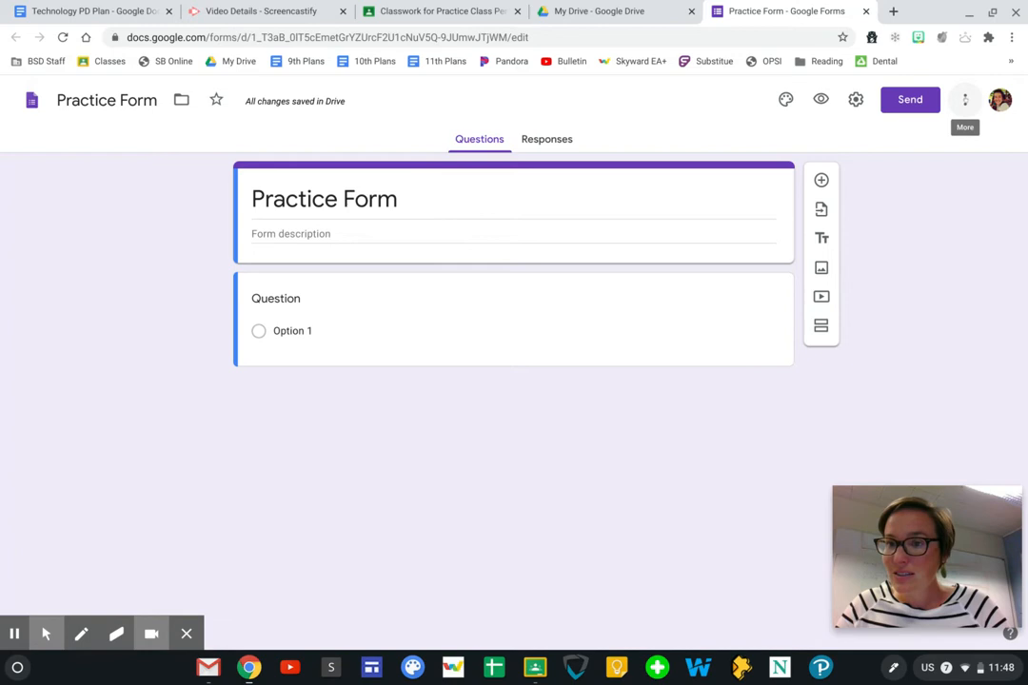
left_click(963, 99)
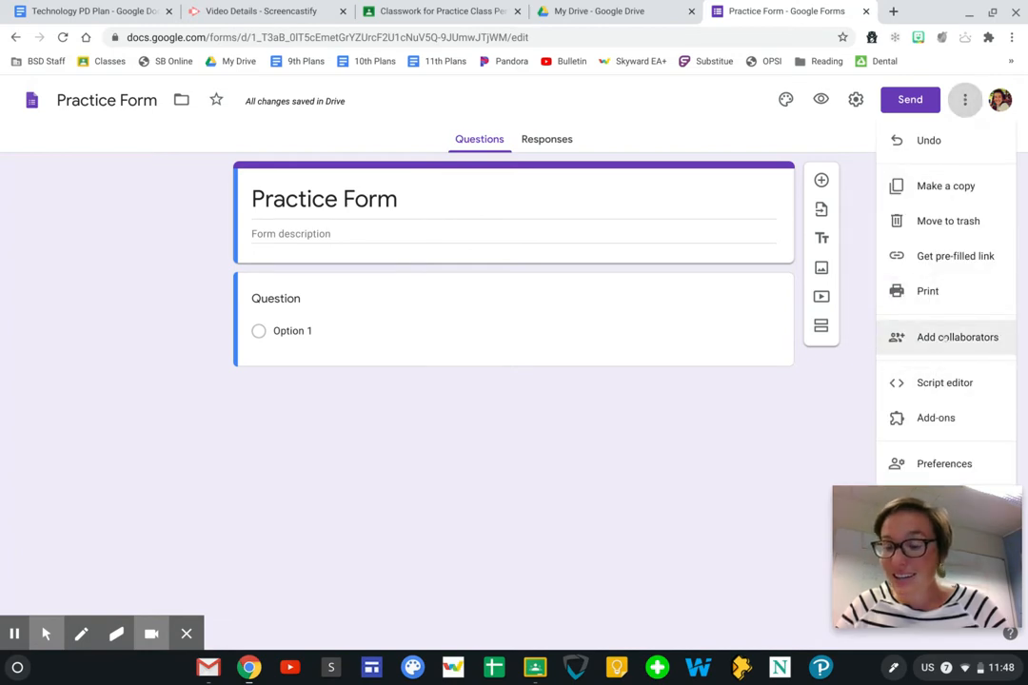
left_click(956, 337)
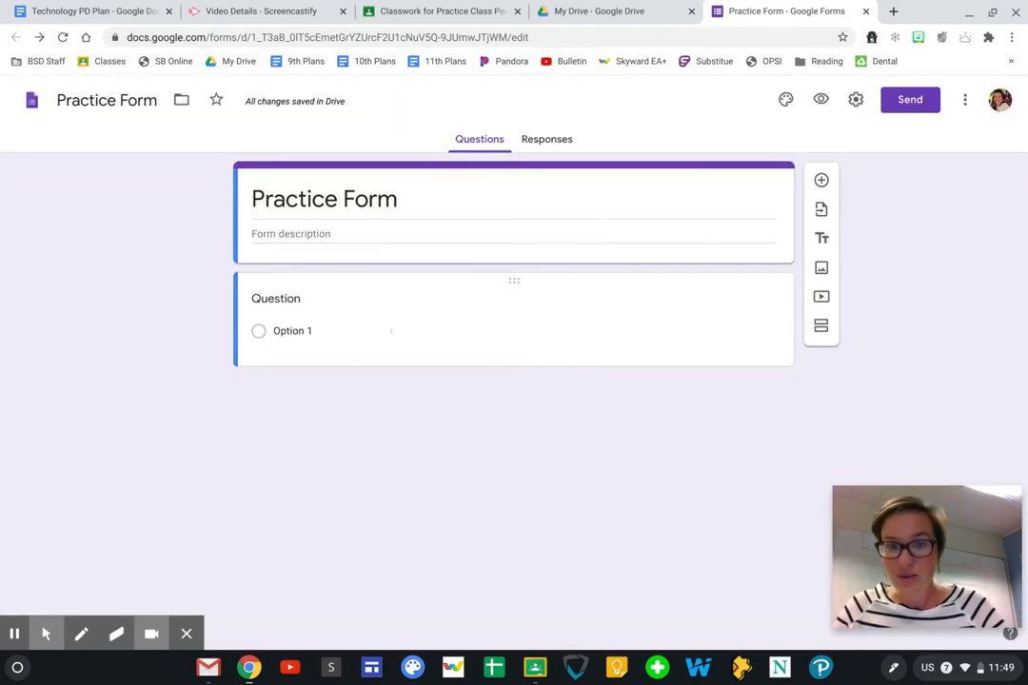
- Return to My Drive and reach Forms through the Google apps grid
left_click(613, 11)
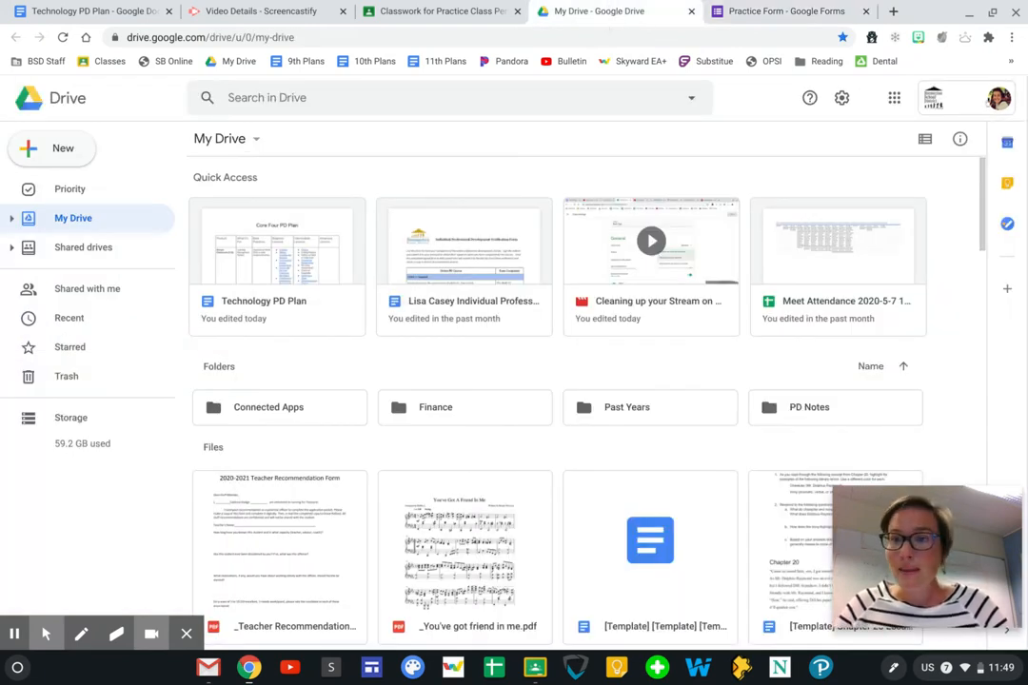
left_click(895, 97)
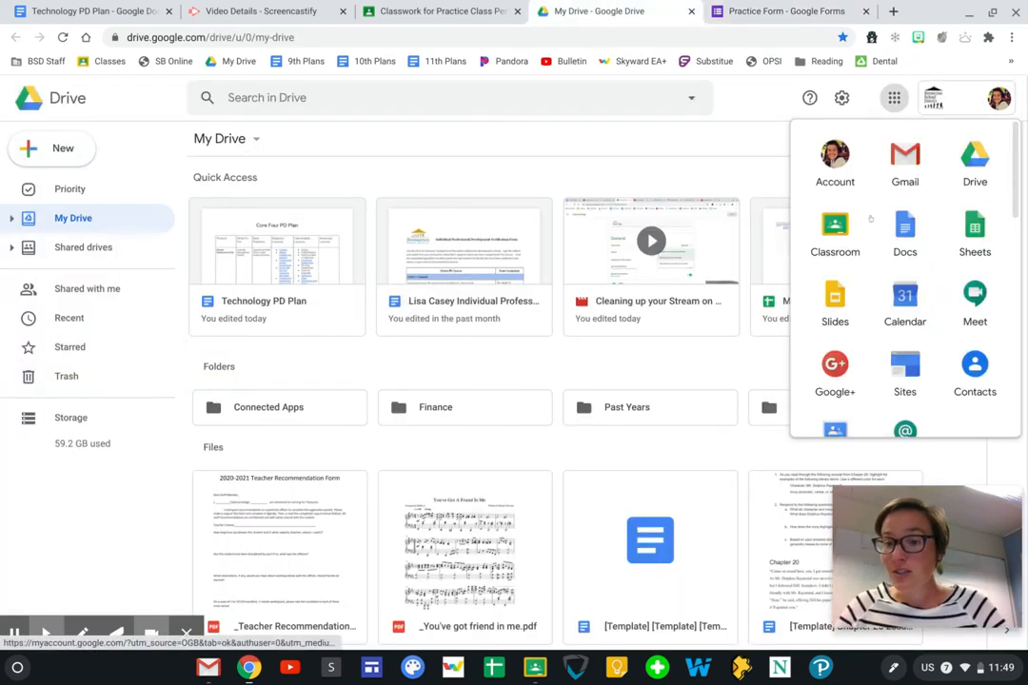
scroll("down", 3)
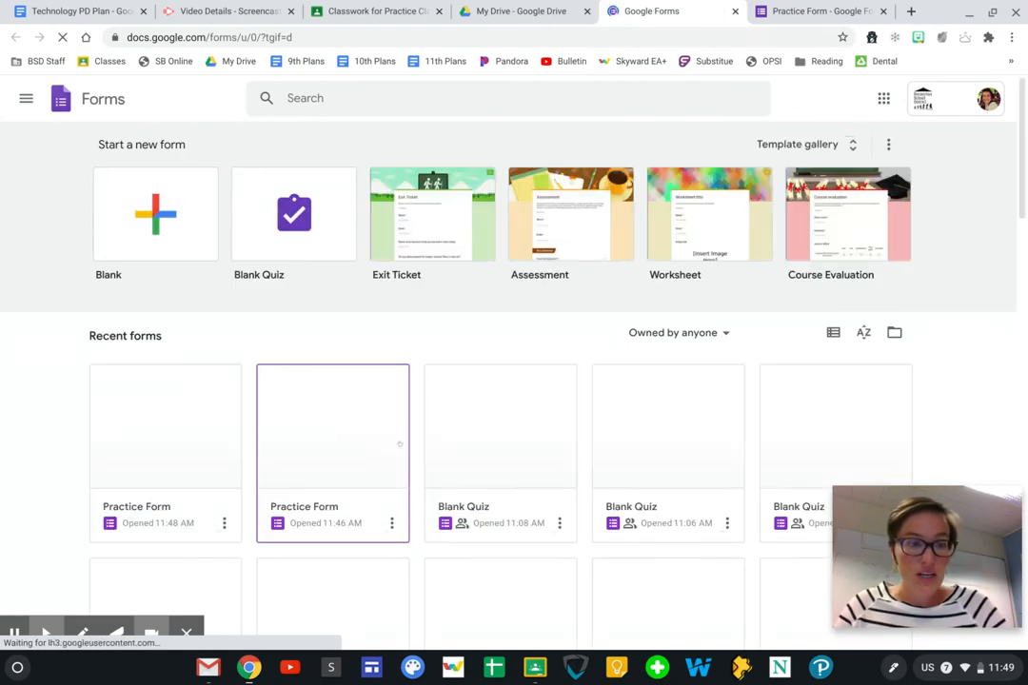
scroll("down", 3)
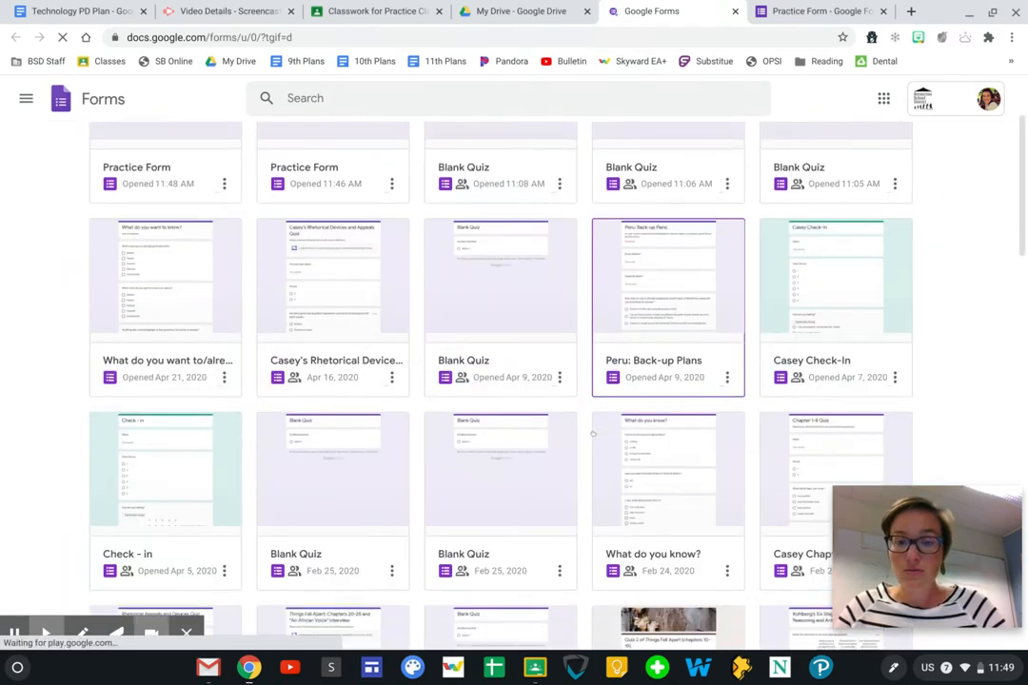
scroll("up", 3)
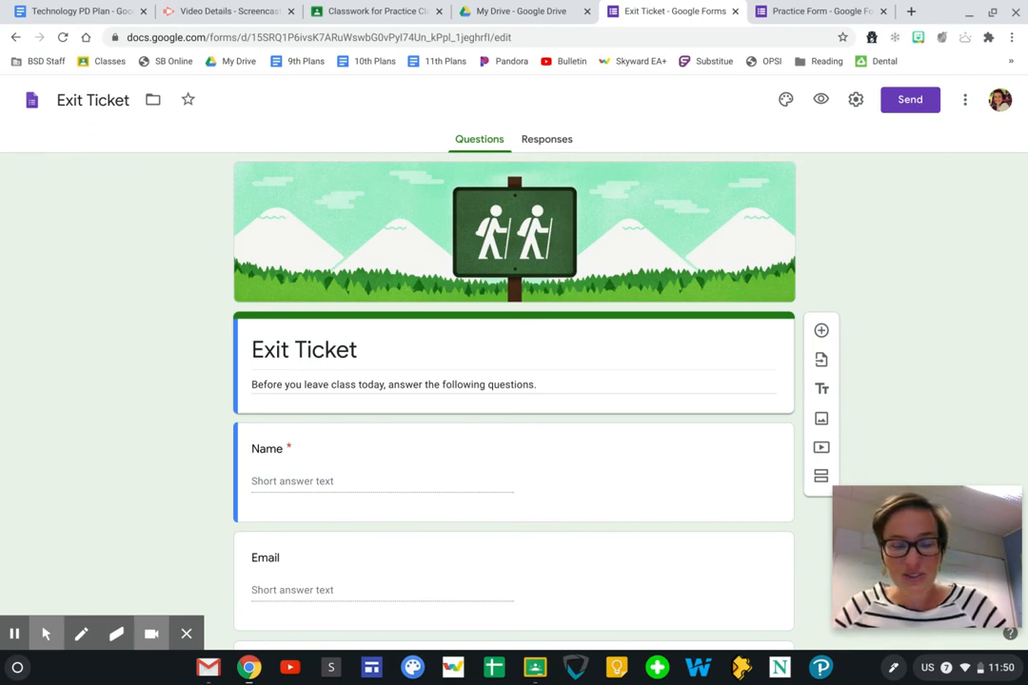
mouse_move(27, 575)
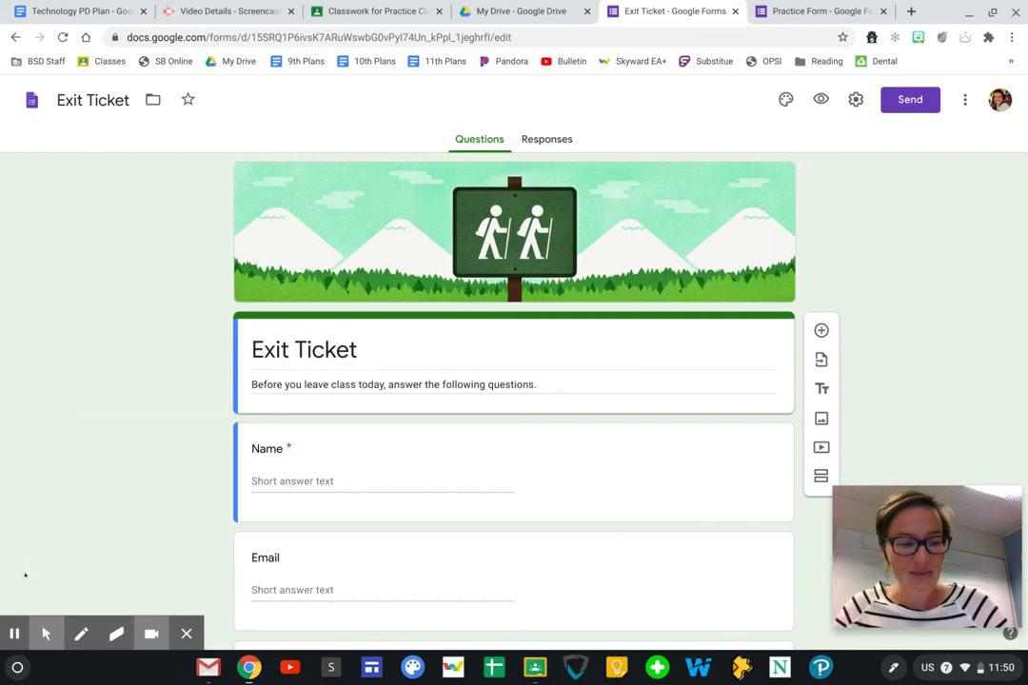